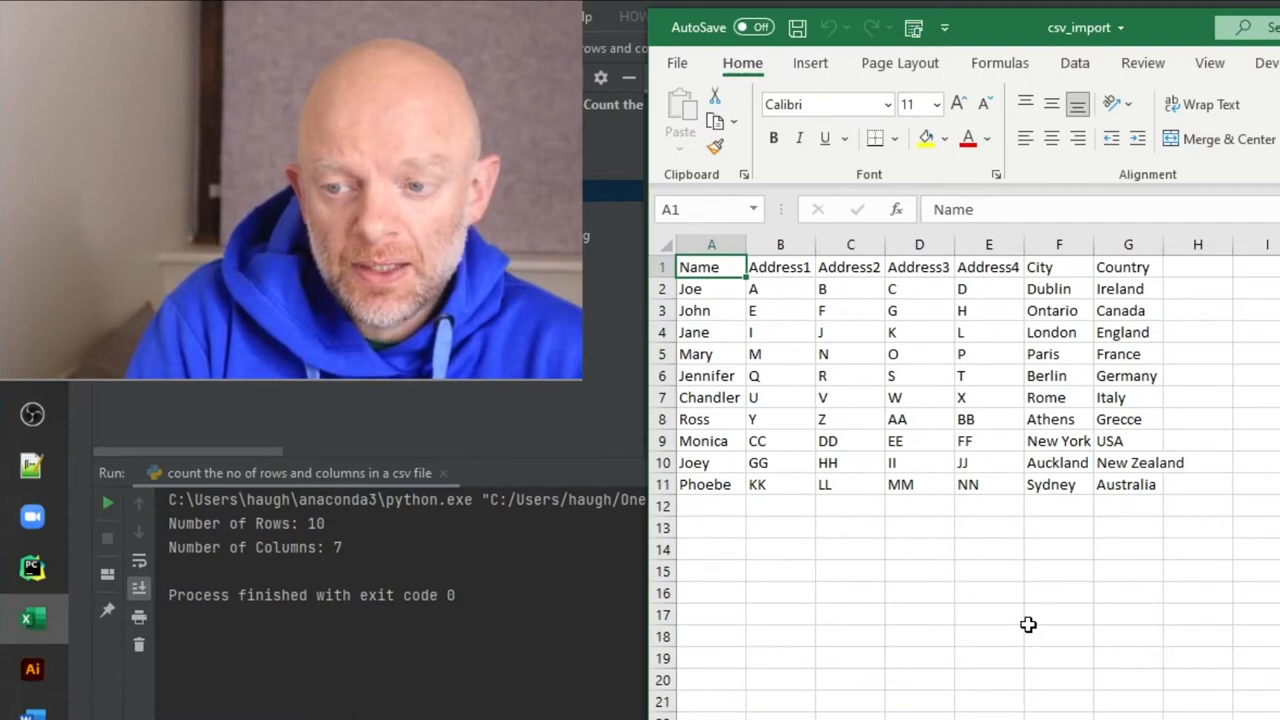
pyautogui.click(780, 397)
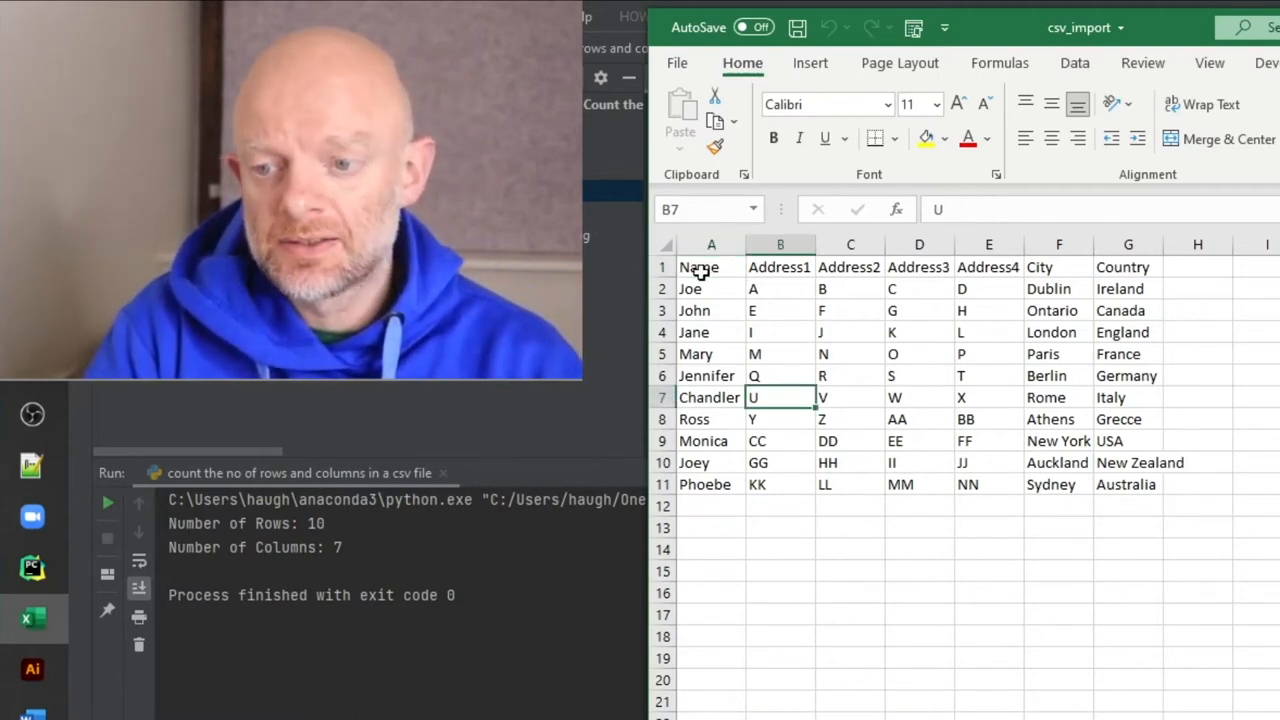
pyautogui.click(711, 267)
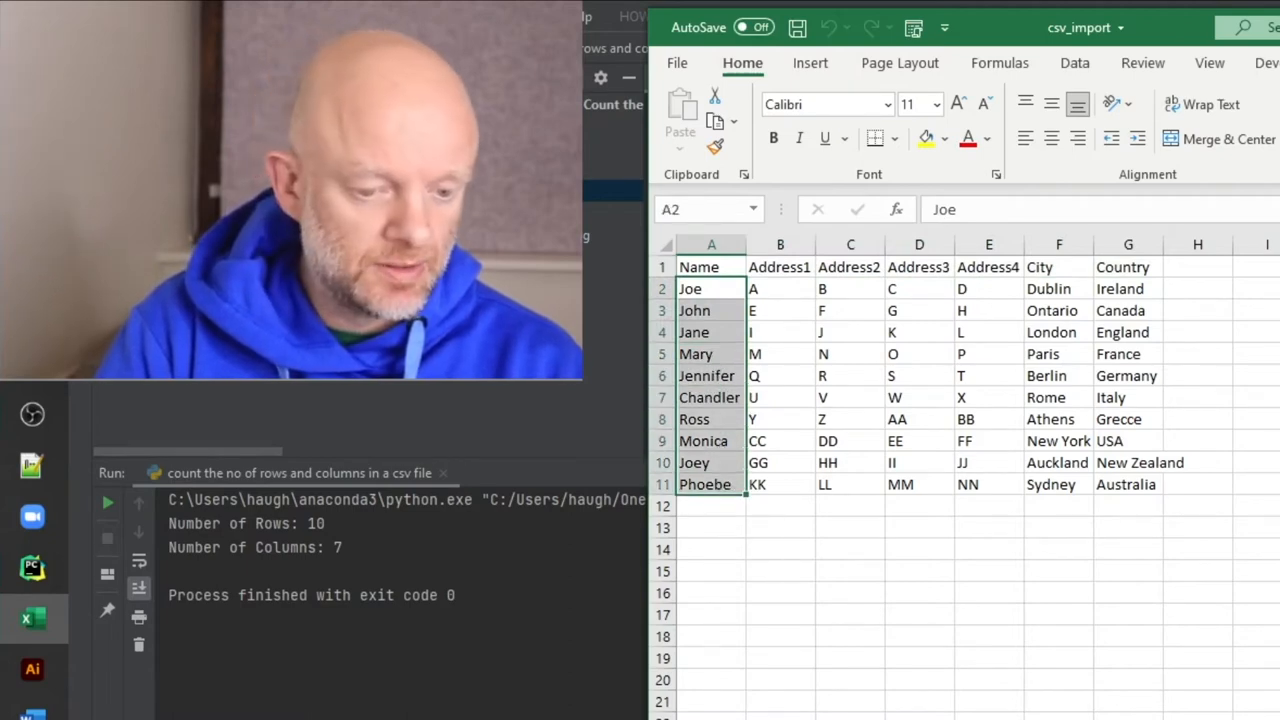
pyautogui.click(918, 419)
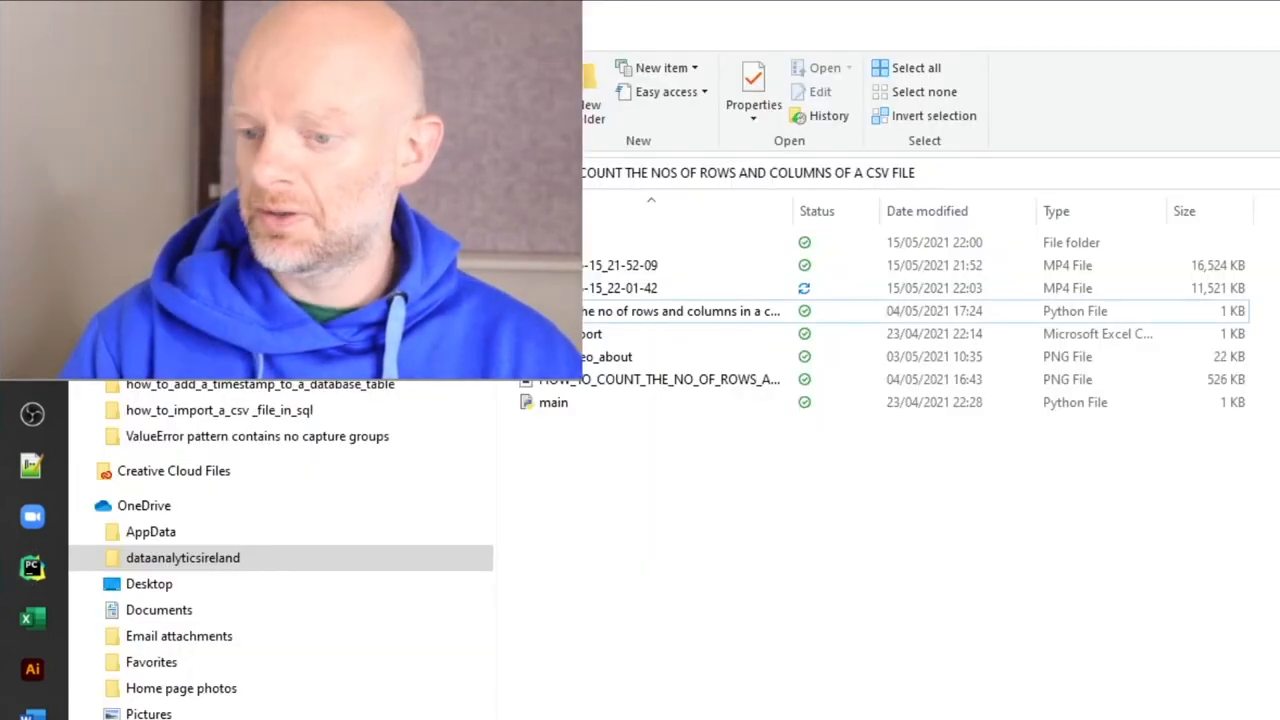
pyautogui.moveTo(610, 356)
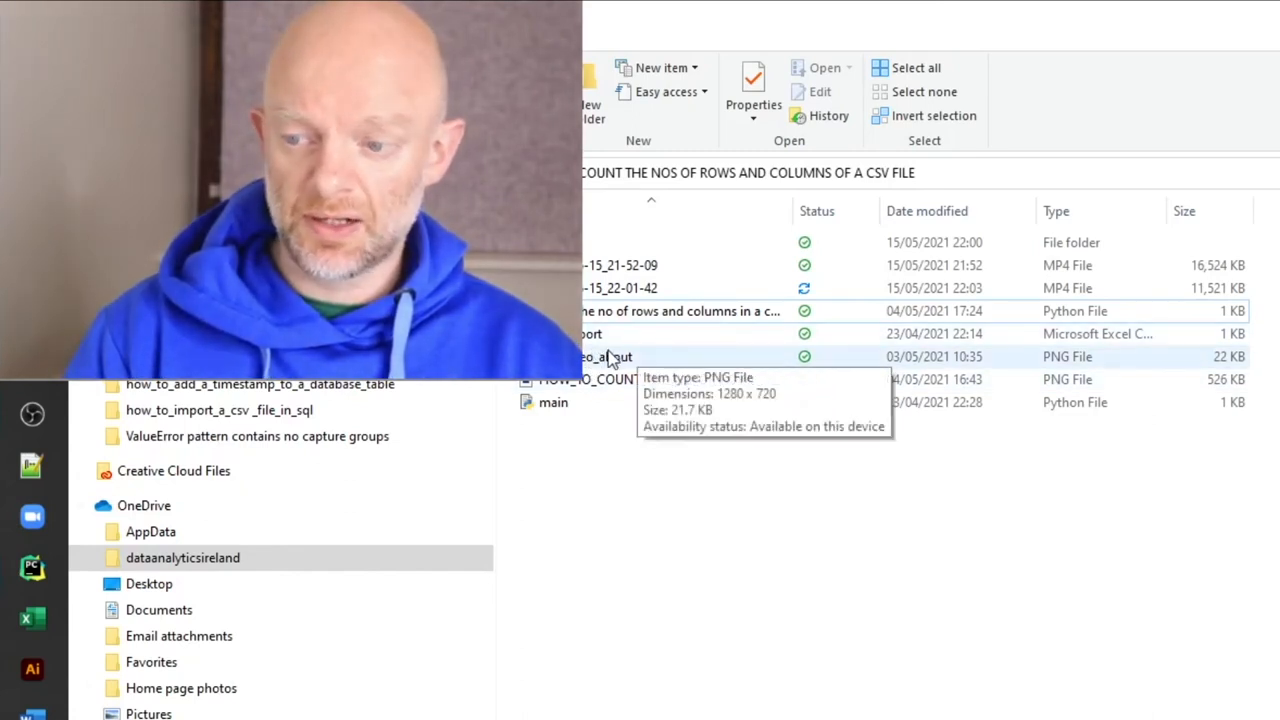
pyautogui.moveTo(588, 340)
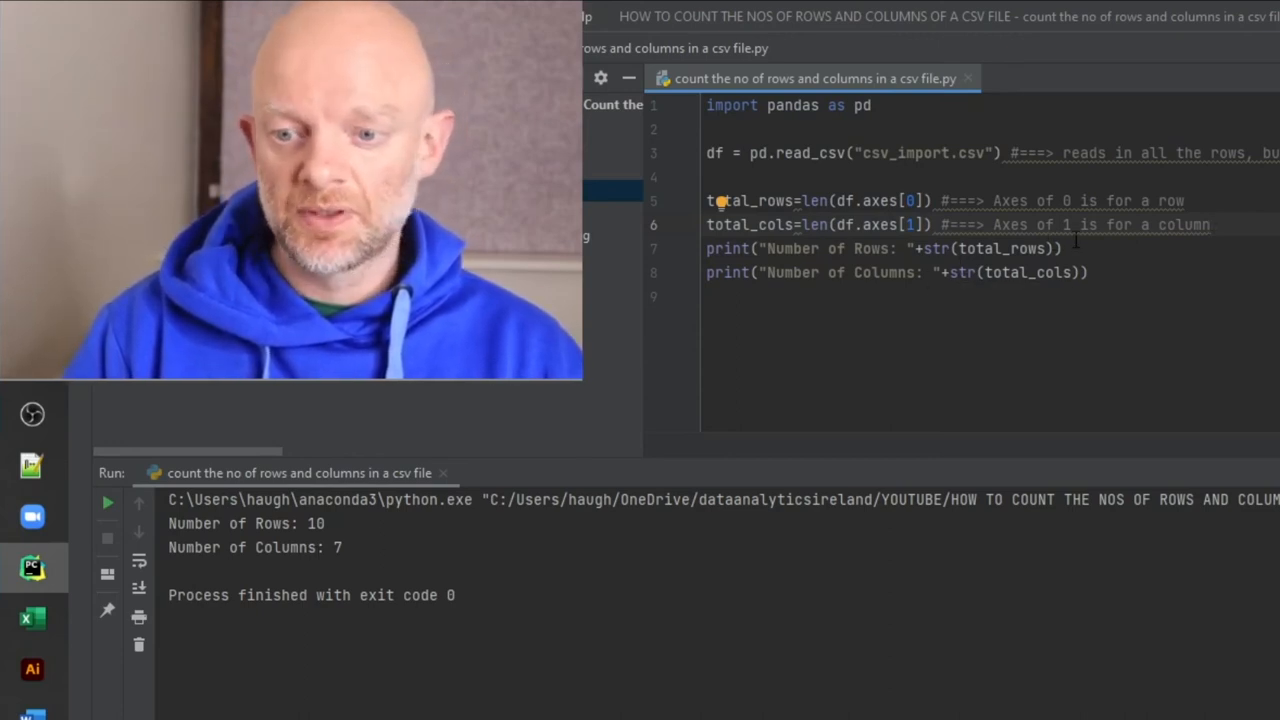
pyautogui.click(1065, 248)
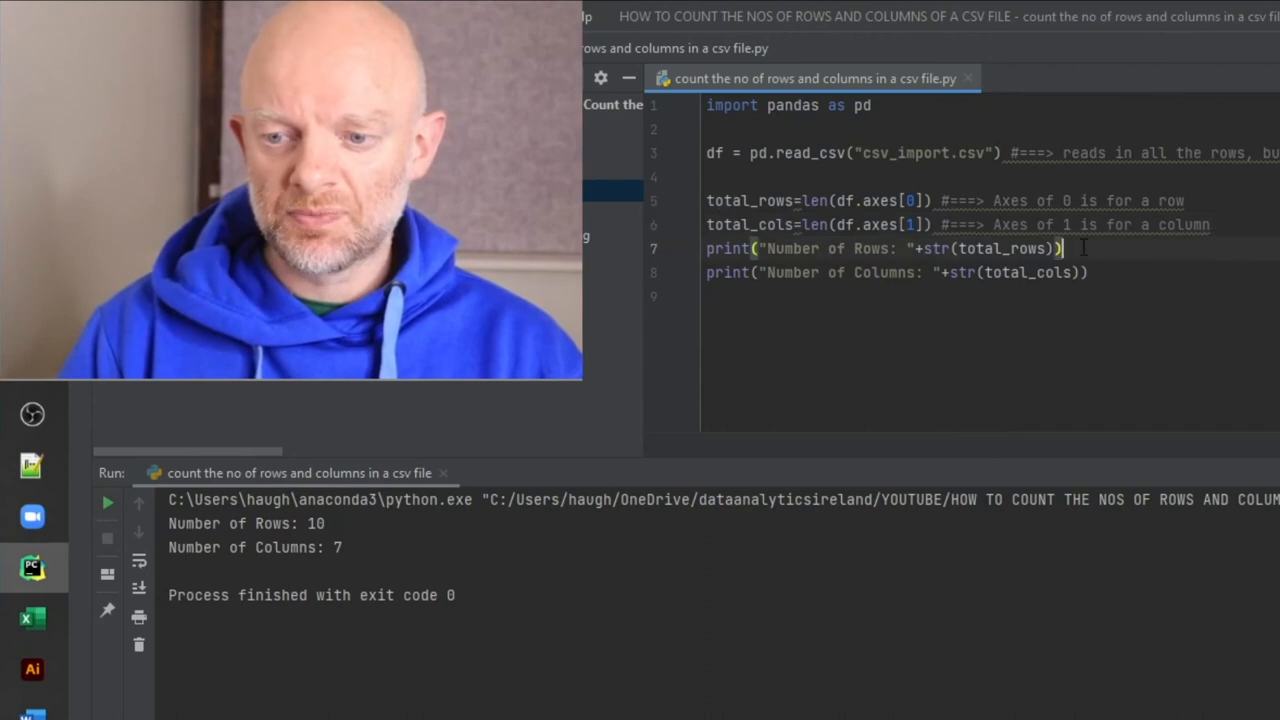